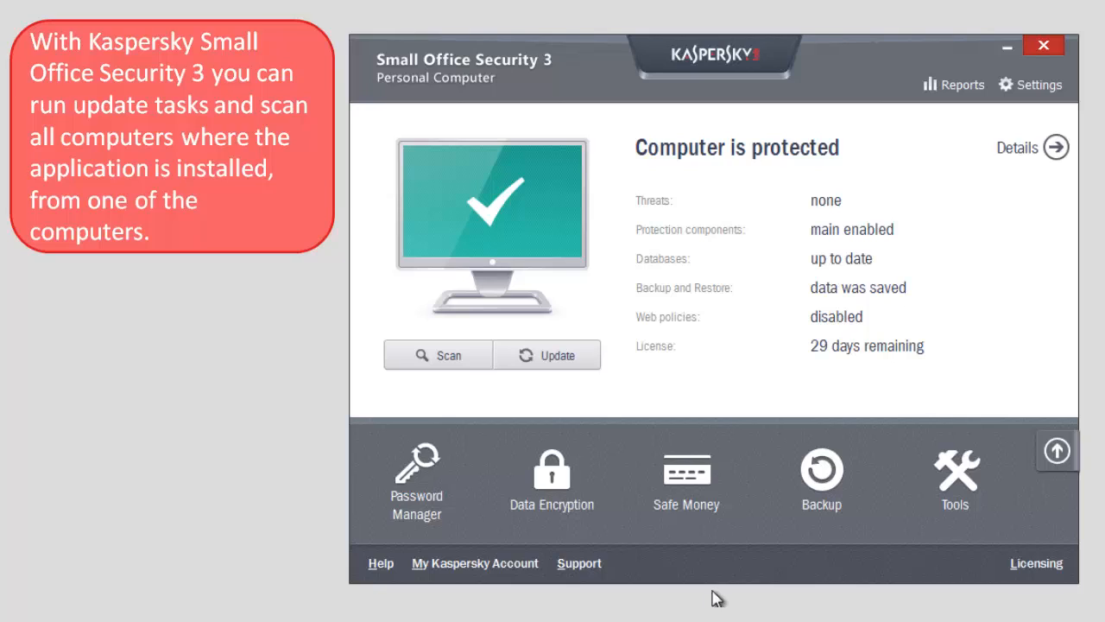
mouse_move(955, 535)
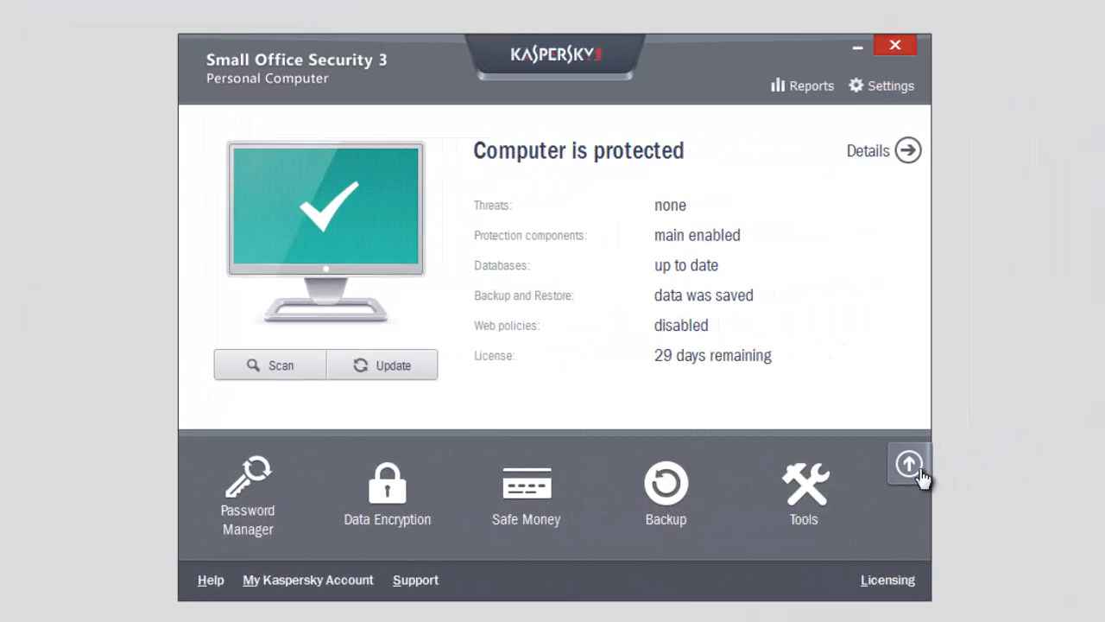
Unlock the Management Console with the administrator password so the network computers are listed.
left_click(909, 463)
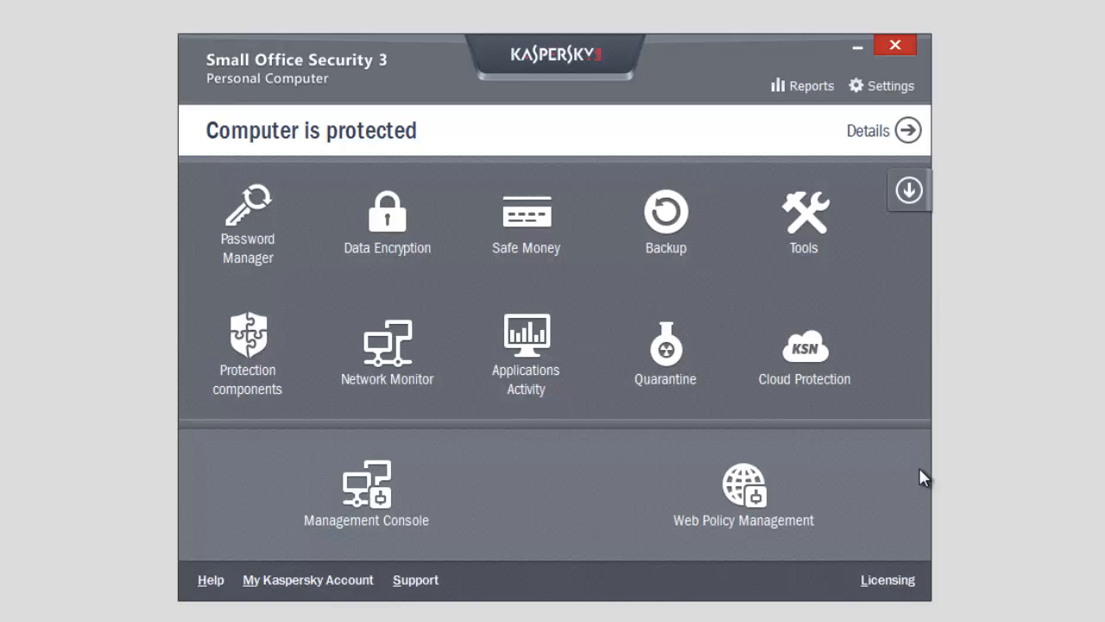
mouse_move(452, 497)
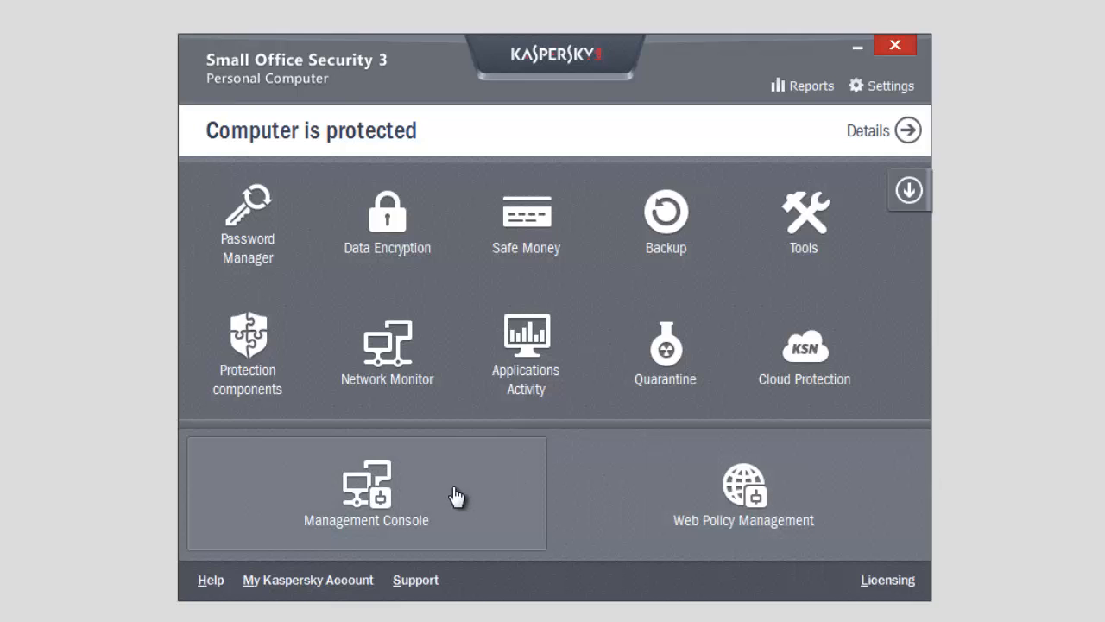
left_click(366, 494)
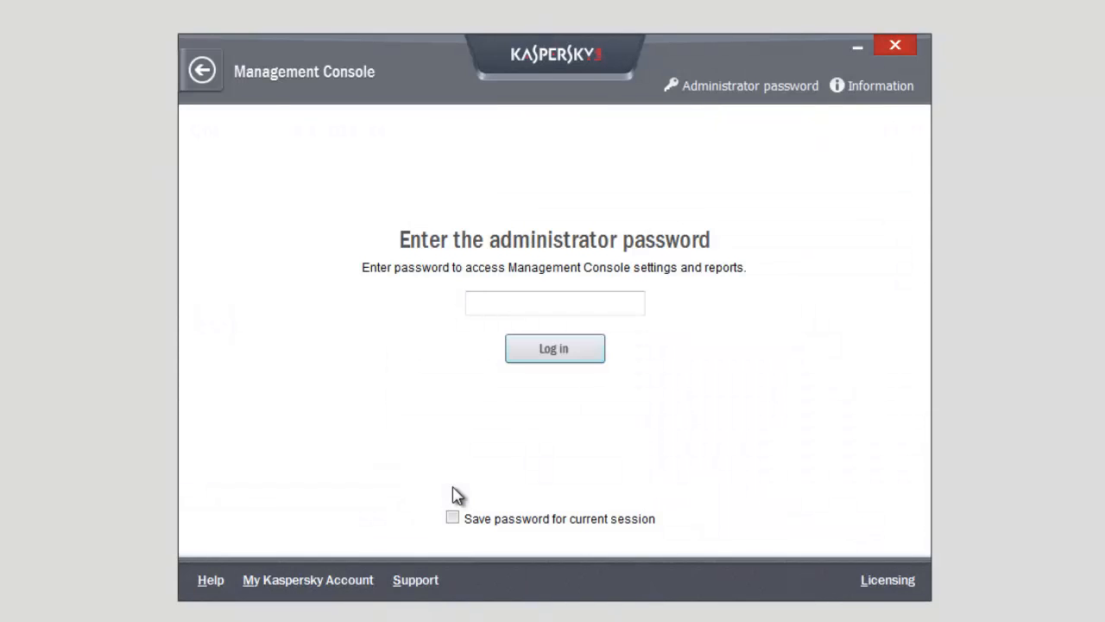
type("***")
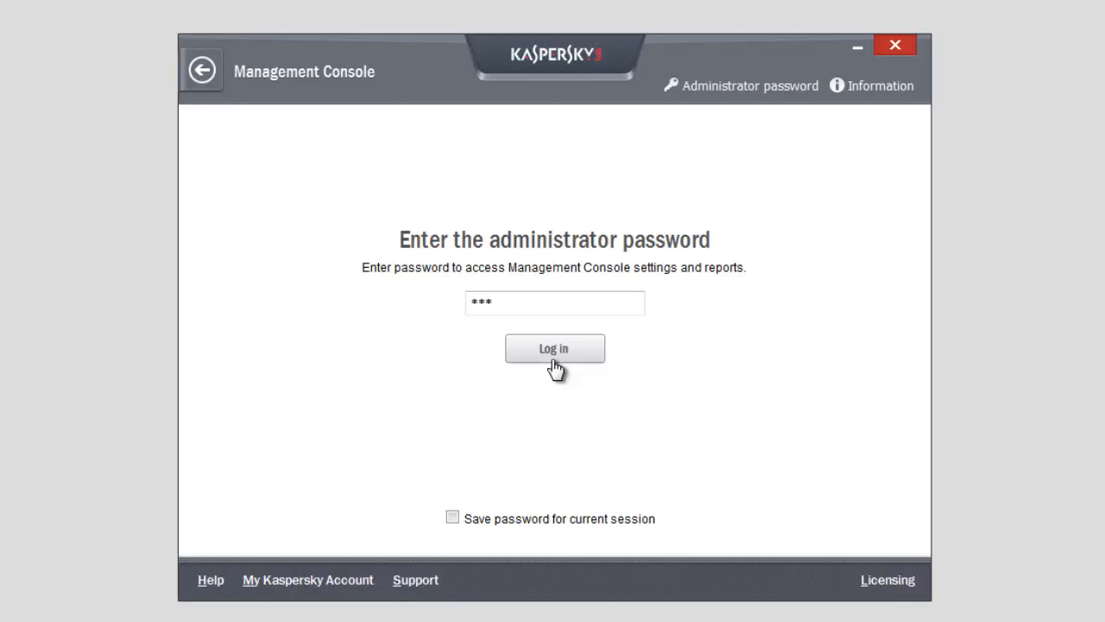
left_click(554, 349)
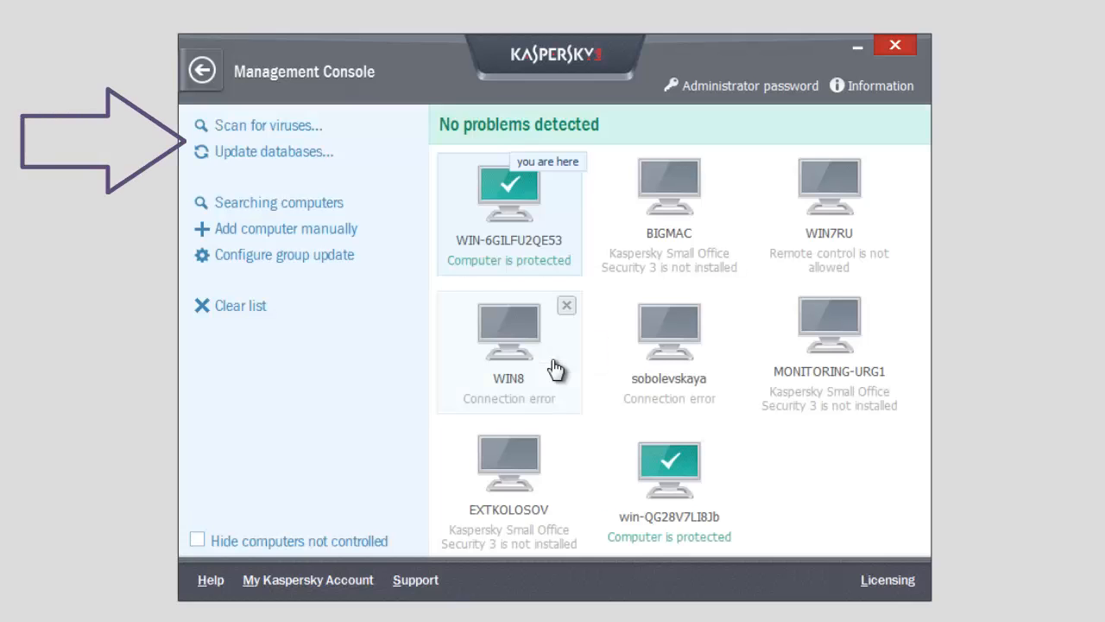
Run a group Full Scan with the second computer excluded, so only the local computer is scanned.
left_click(267, 125)
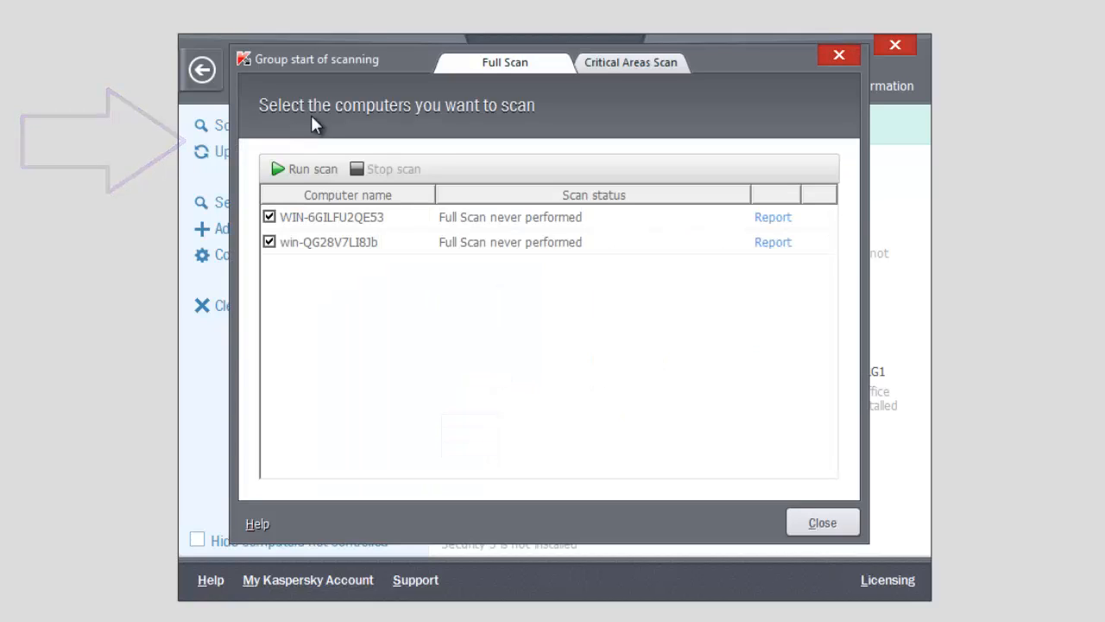
left_click(632, 62)
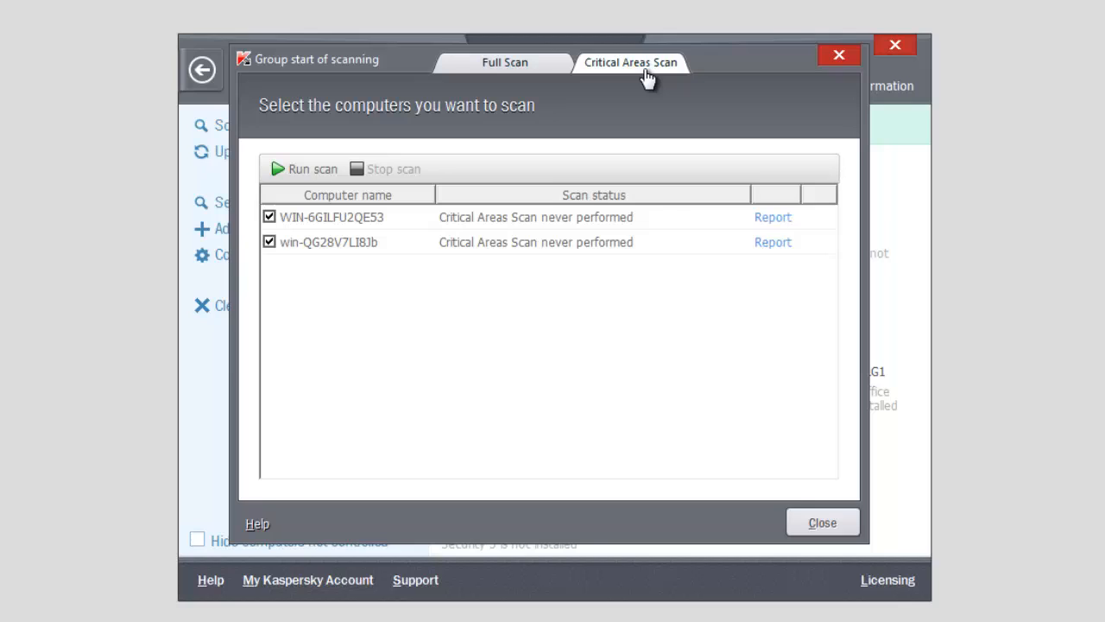
mouse_move(553, 70)
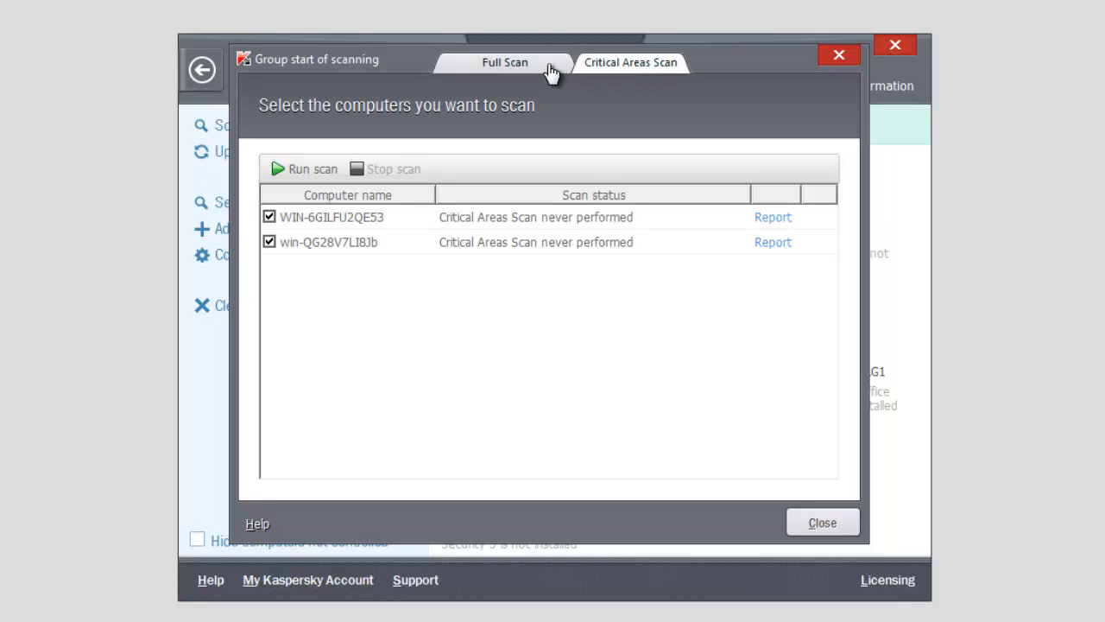
left_click(504, 62)
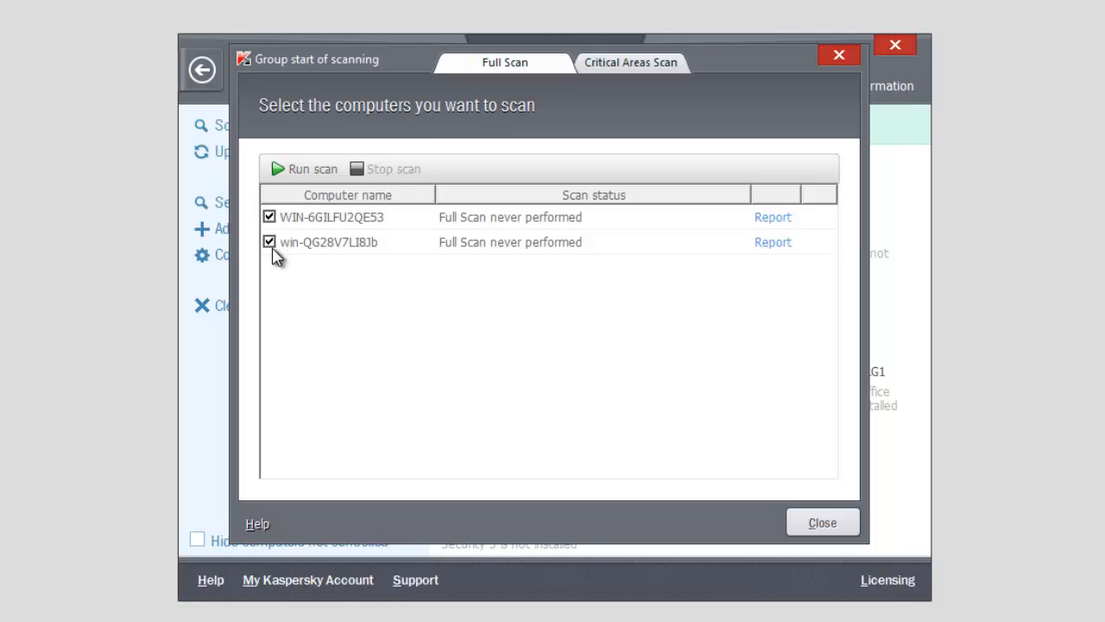
left_click(269, 242)
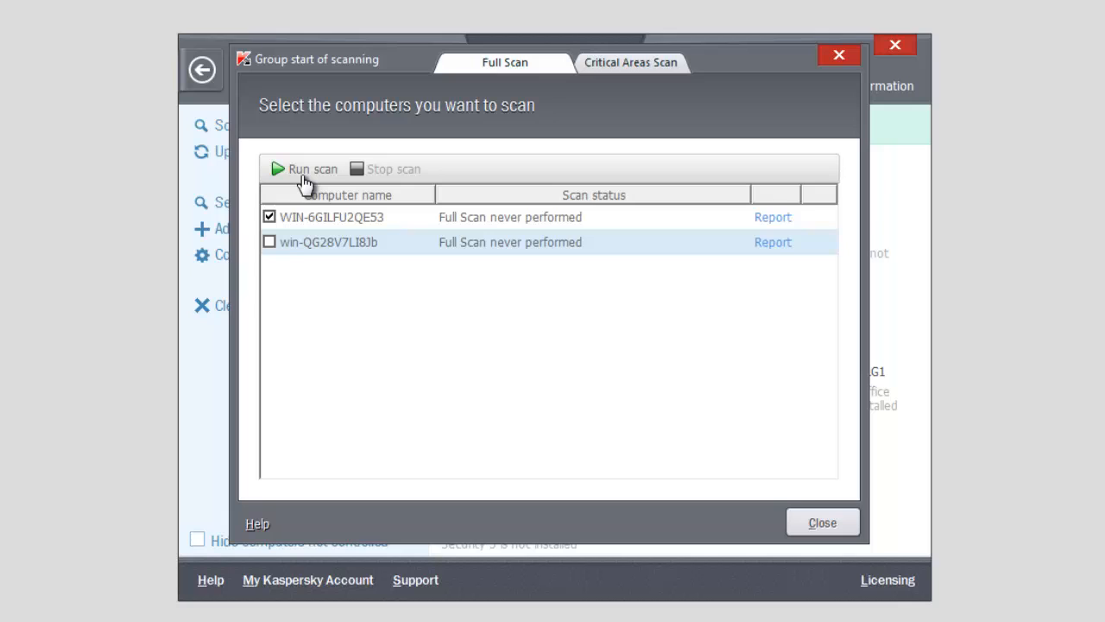
left_click(311, 169)
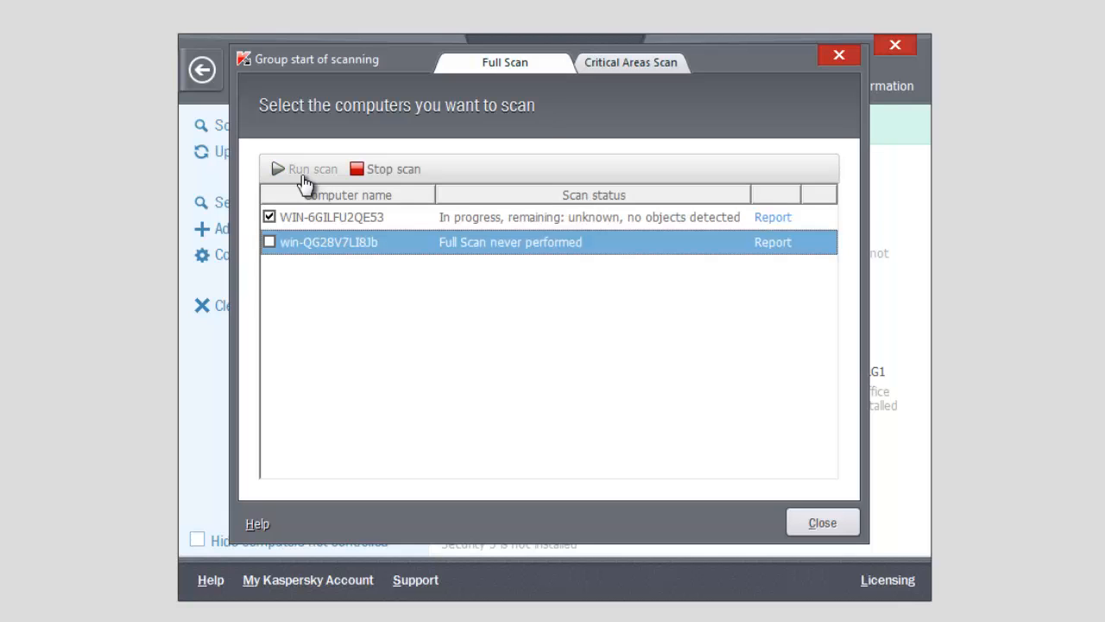
left_click(822, 521)
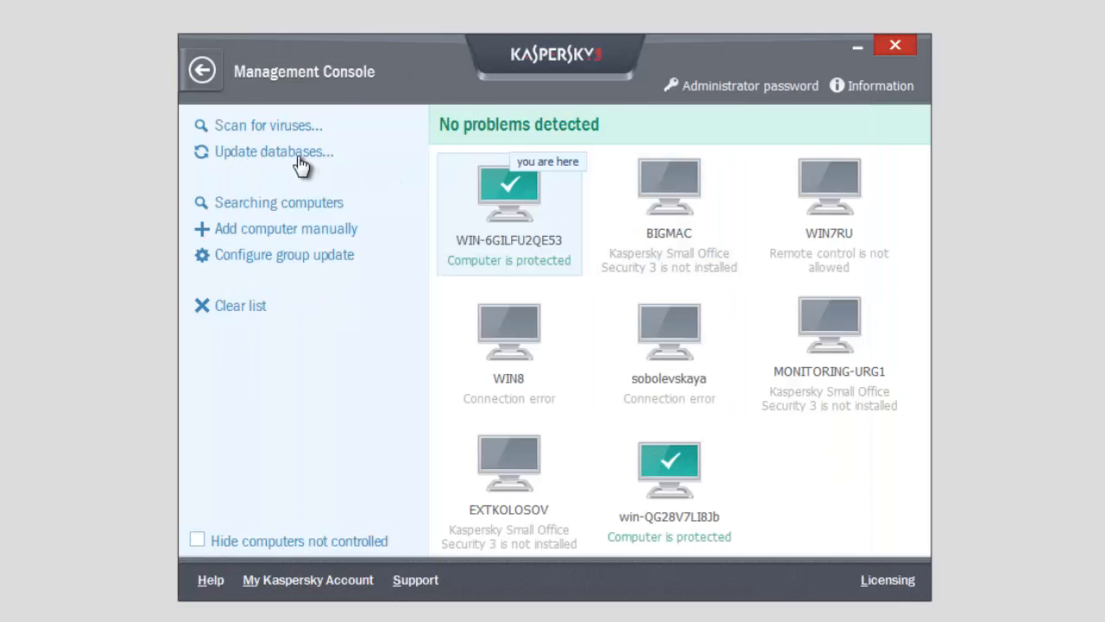
Run a group database update on both protected computers.
left_click(275, 152)
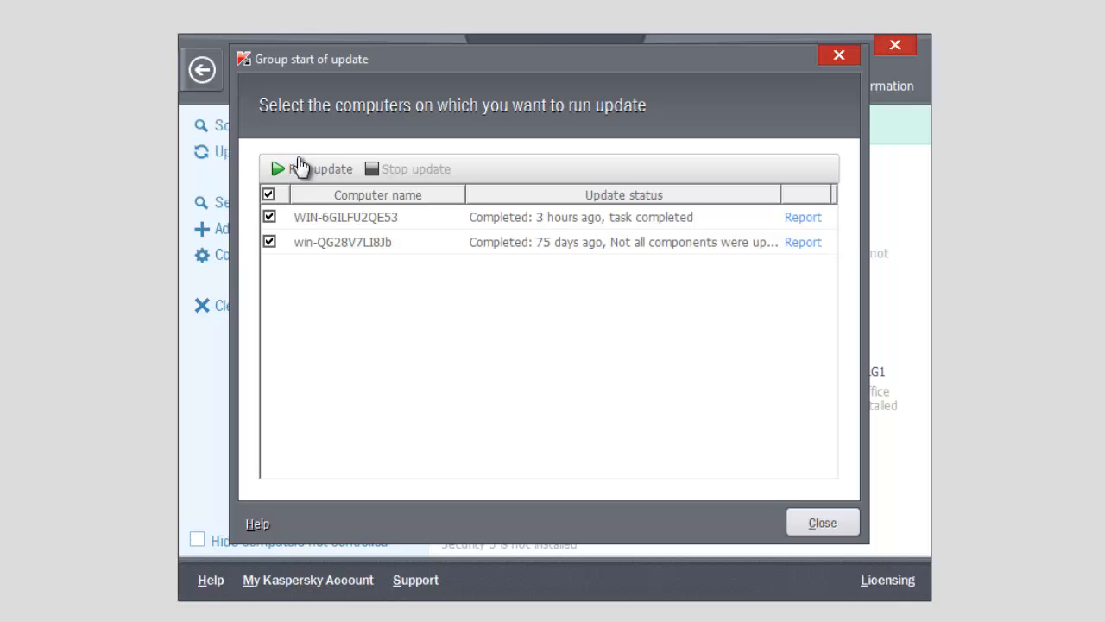
left_click(320, 169)
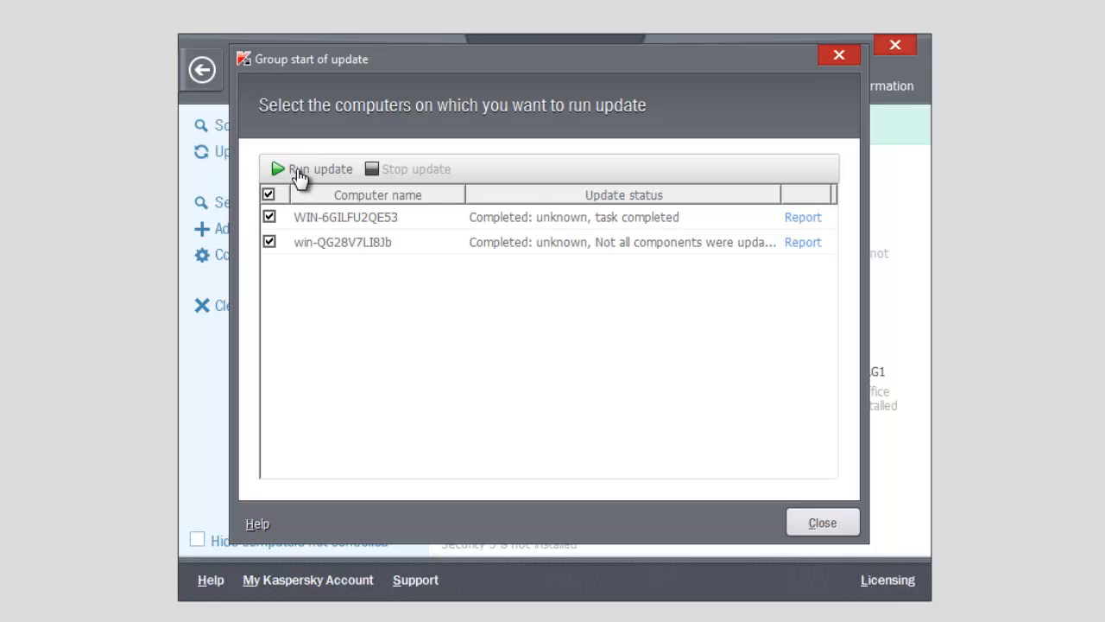
left_click(822, 521)
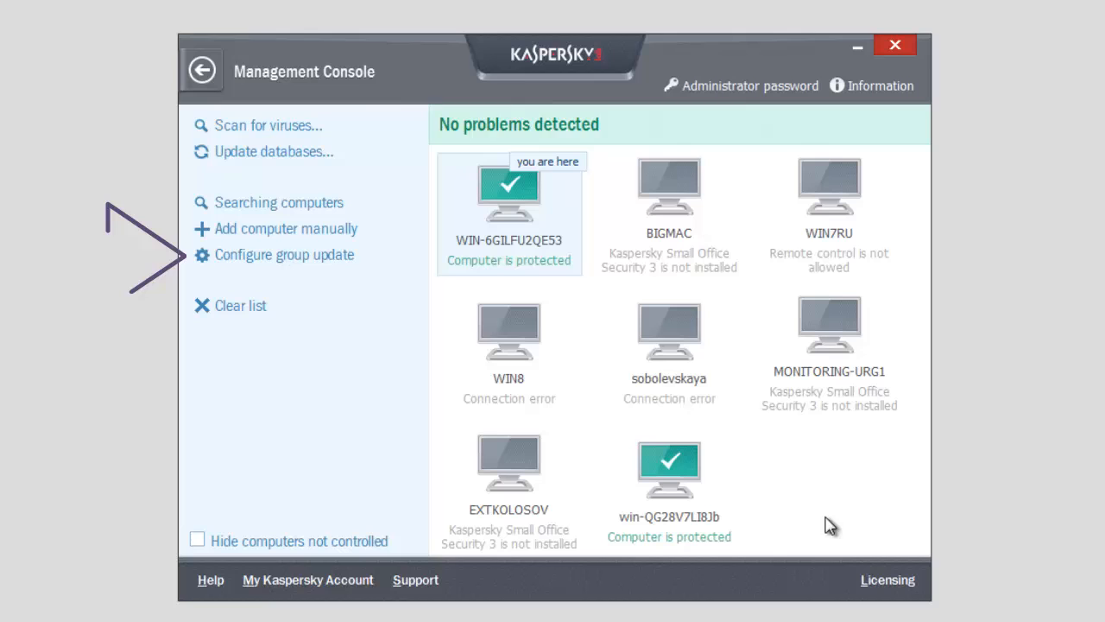
In group update settings, keep 'Download updates separately to each network computer' selected.
left_click(283, 254)
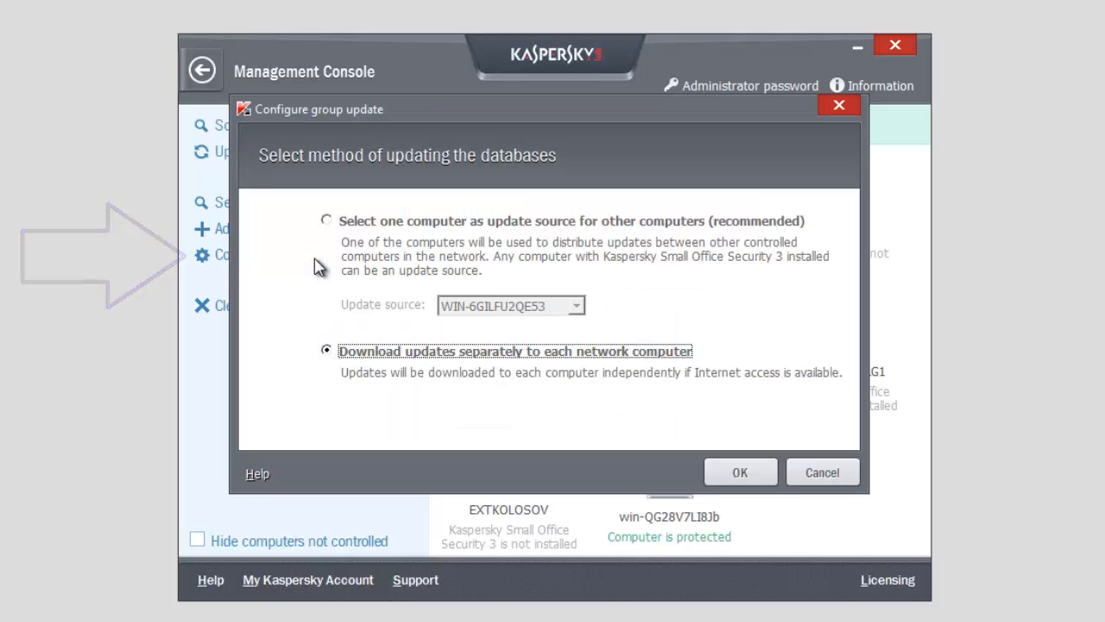
mouse_move(346, 232)
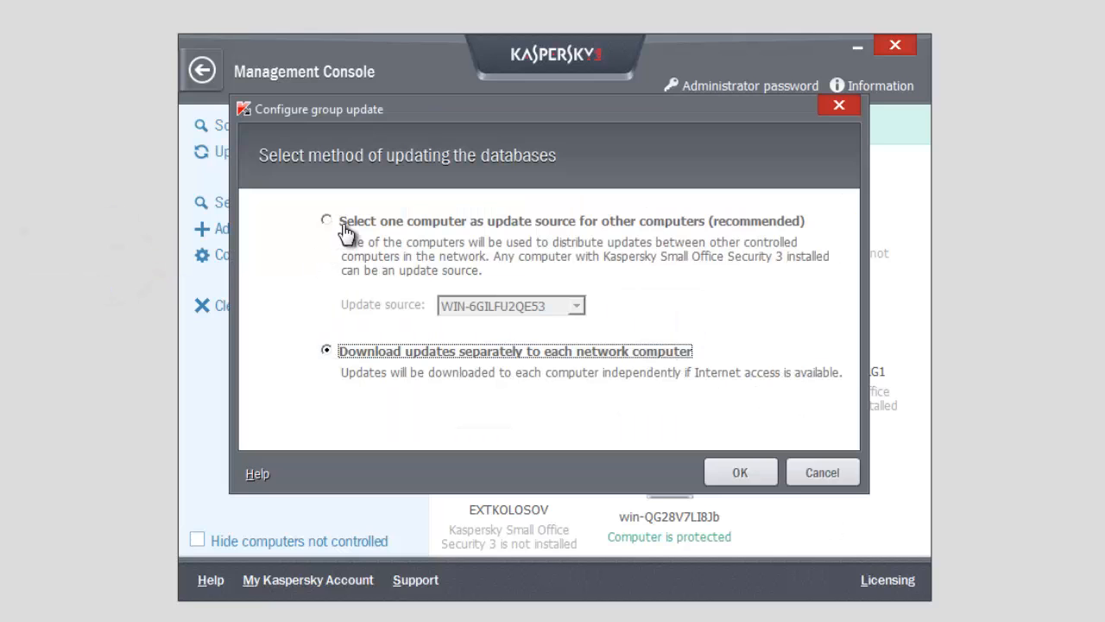
left_click(326, 221)
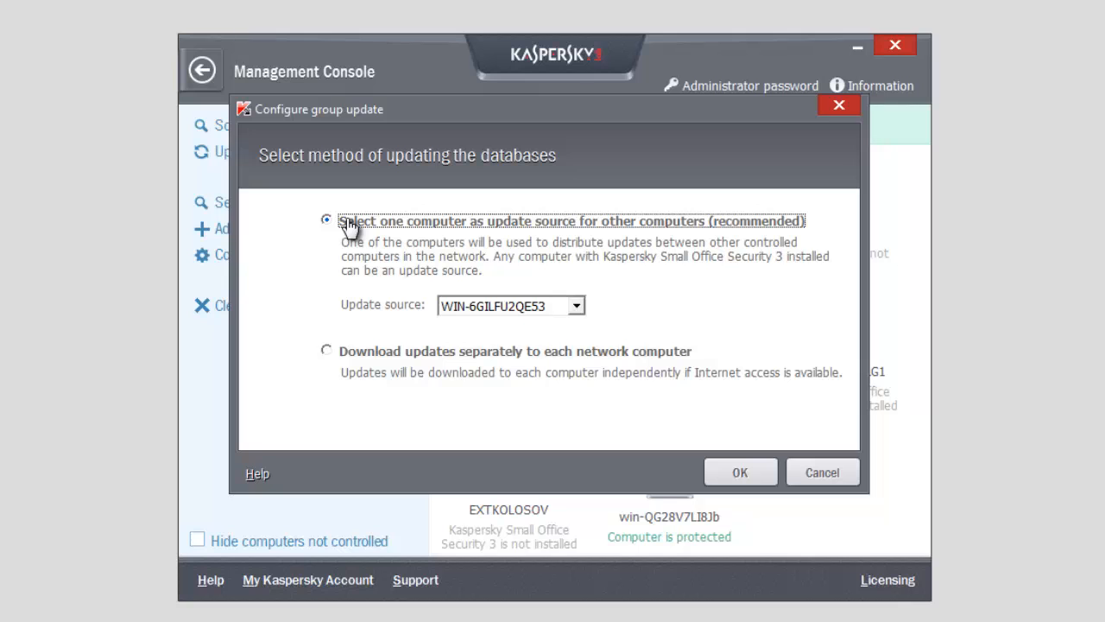
mouse_move(380, 356)
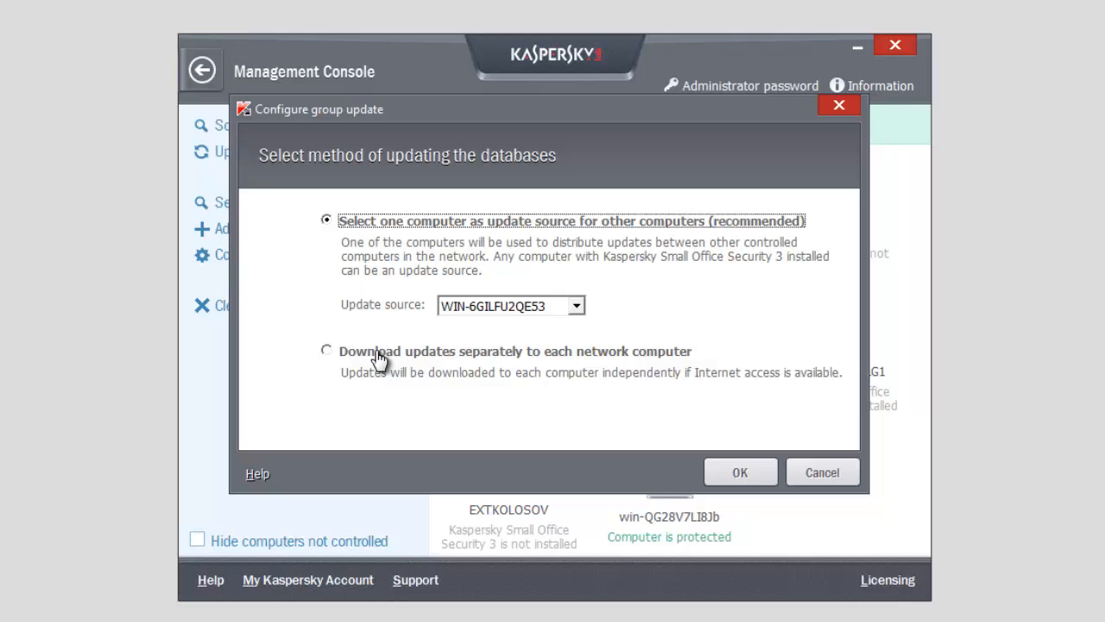
left_click(327, 351)
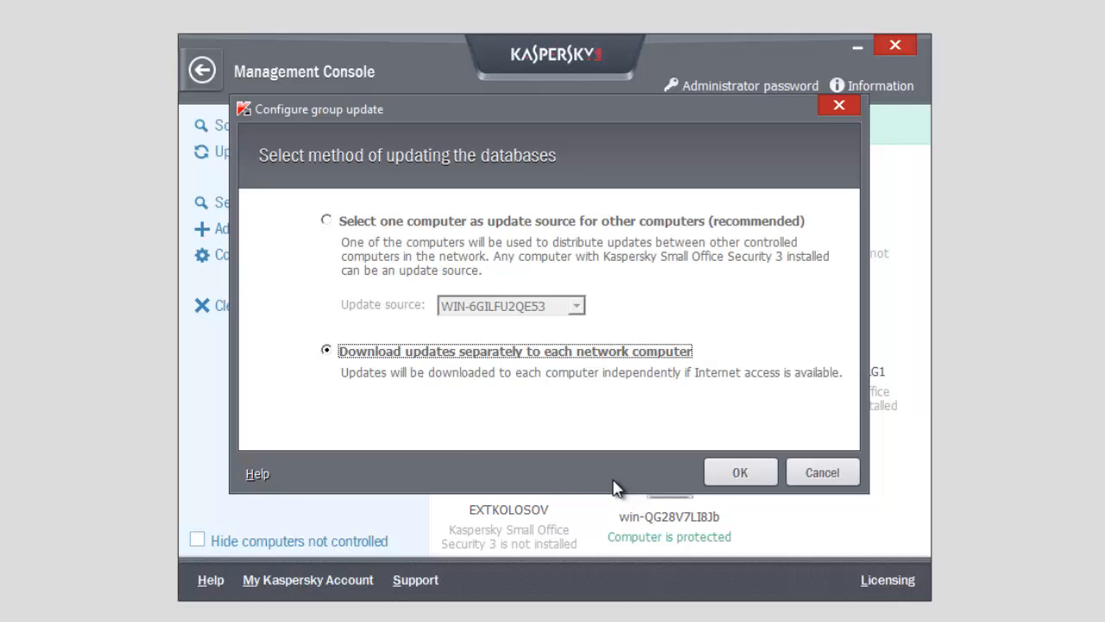